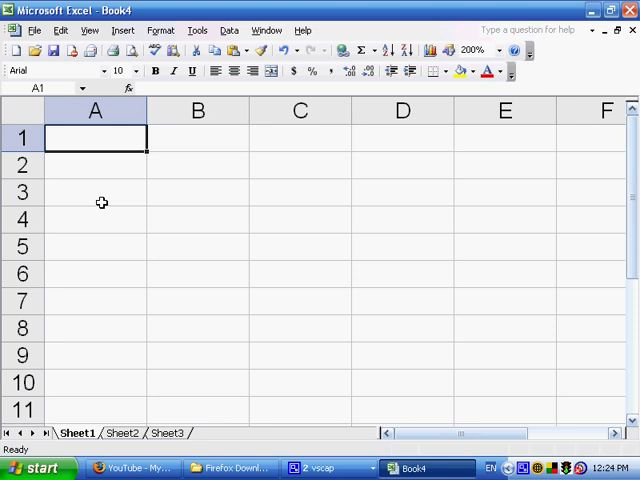
# Enter 4 in A1 and the formula =A1 in A2 so both show 4.
pyautogui.write('4')
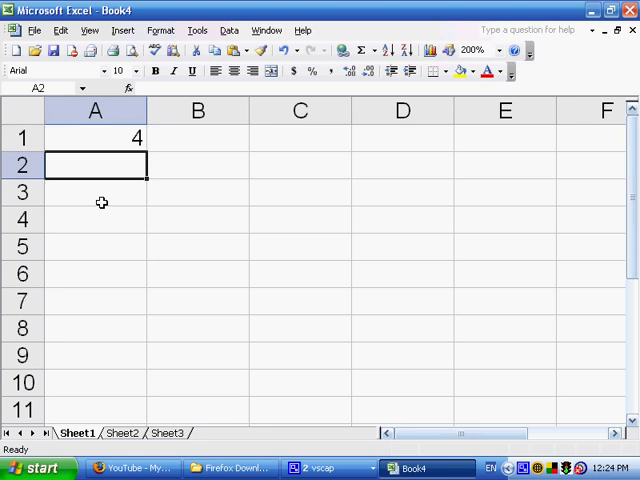
pyautogui.write('=')
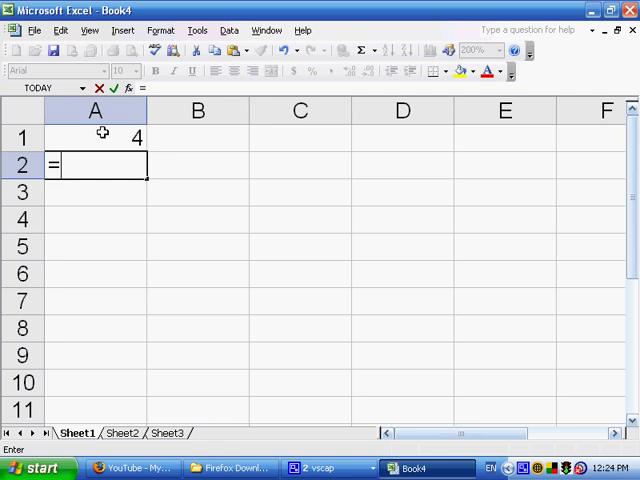
pyautogui.press('Enter')
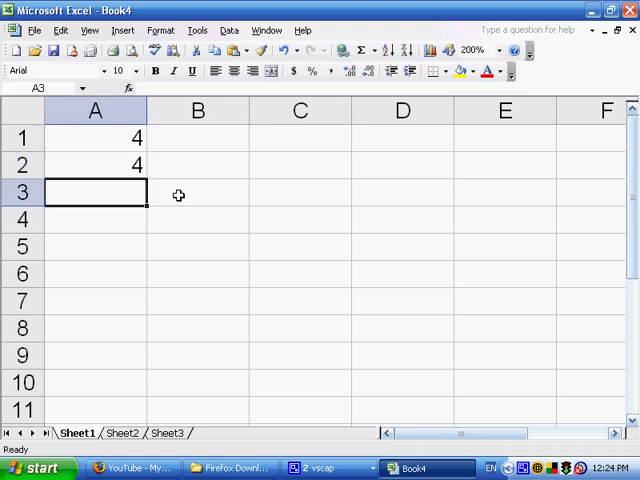
pyautogui.write('=A1')
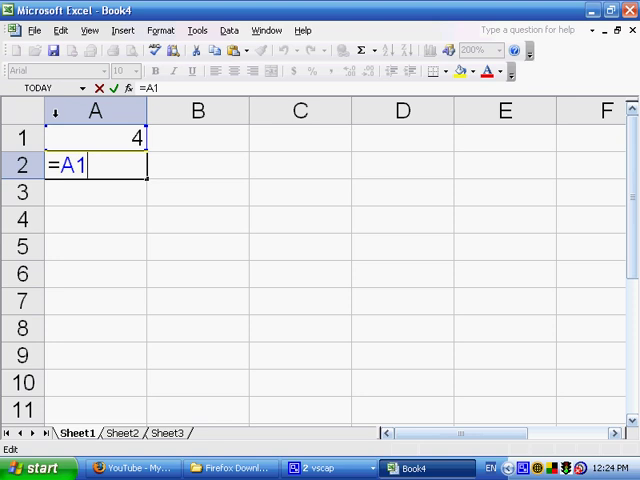
pyautogui.moveTo(96, 146)
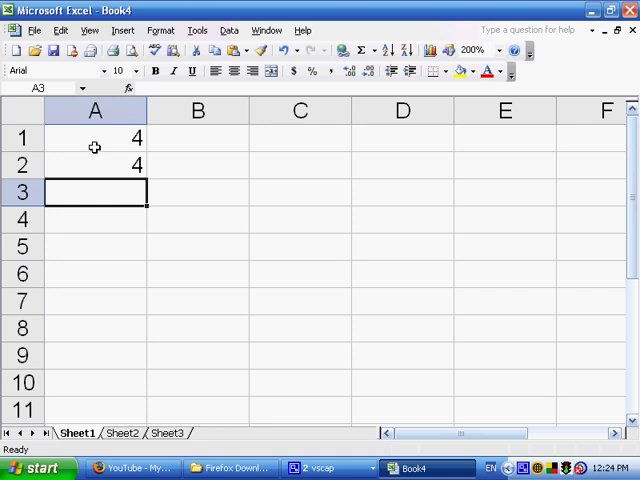
# Replace A1 with =A2+3, triggering the circular reference warning.
pyautogui.click(96, 138)
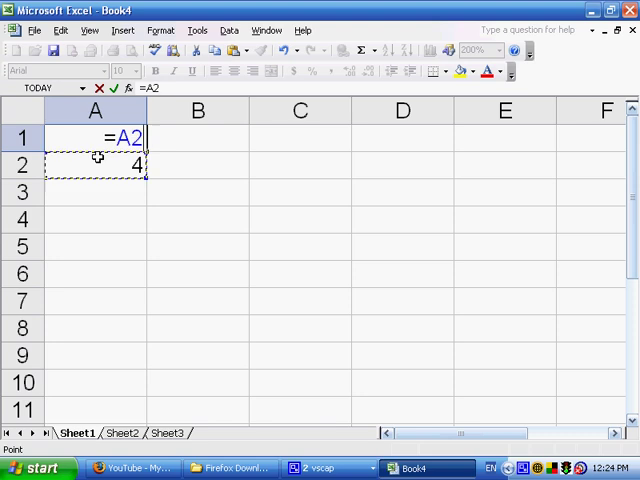
pyautogui.write('+3')
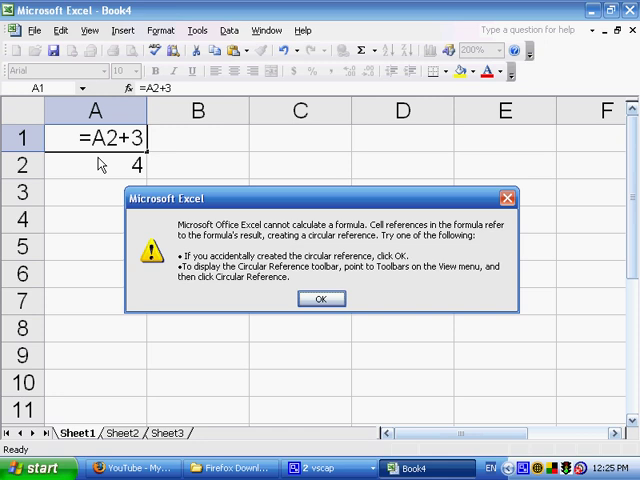
pyautogui.moveTo(176, 210)
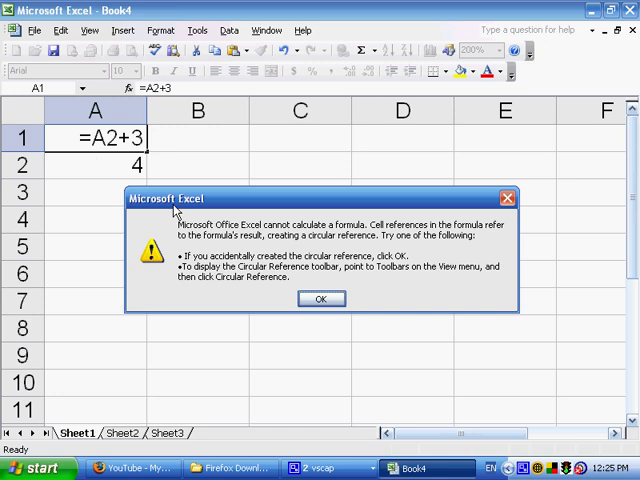
pyautogui.moveTo(296, 234)
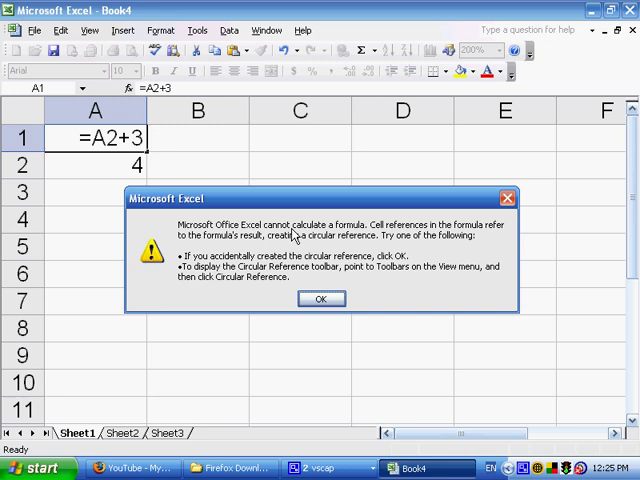
pyautogui.moveTo(330, 232)
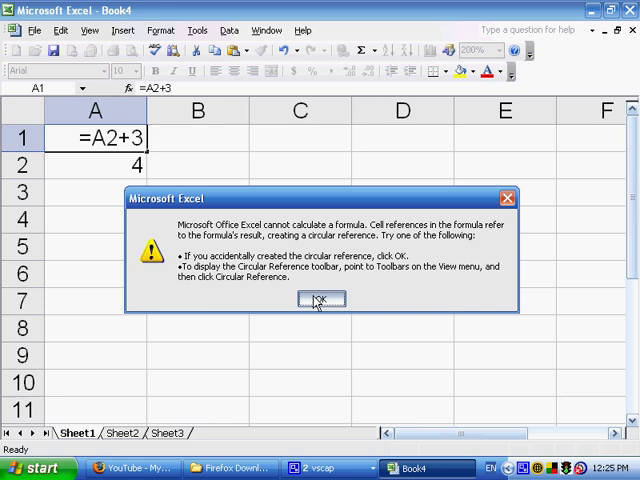
# Dismiss the warning, keep A1's formula (now 0) and return to A2 showing 4.
pyautogui.click(320, 300)
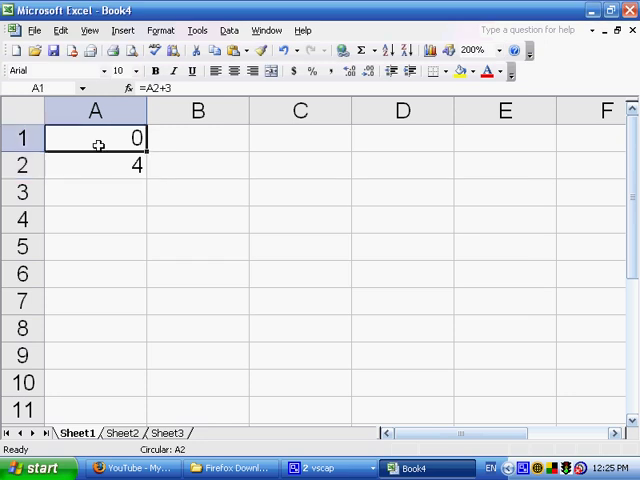
pyautogui.moveTo(136, 464)
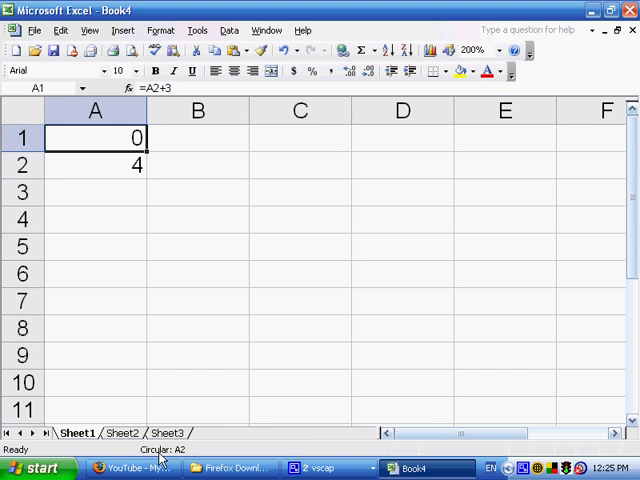
pyautogui.moveTo(128, 248)
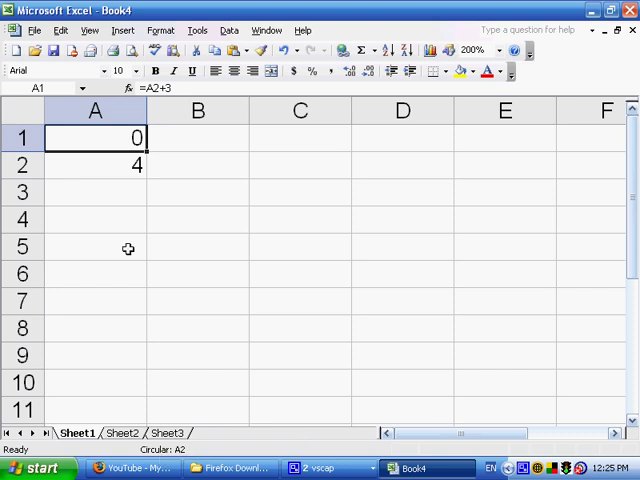
pyautogui.moveTo(112, 160)
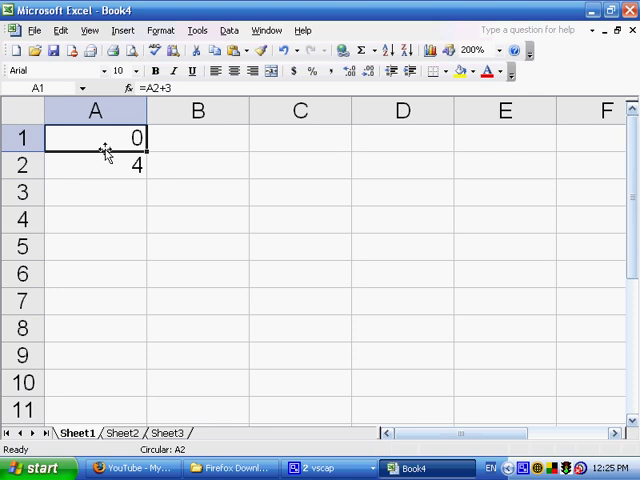
pyautogui.doubleClick(96, 138)
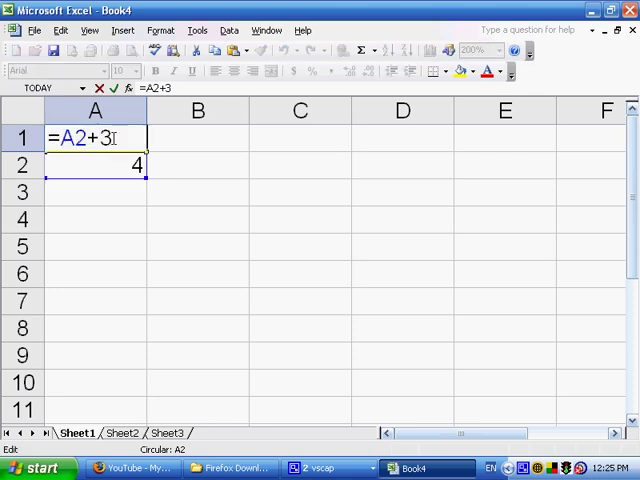
pyautogui.press('Enter')
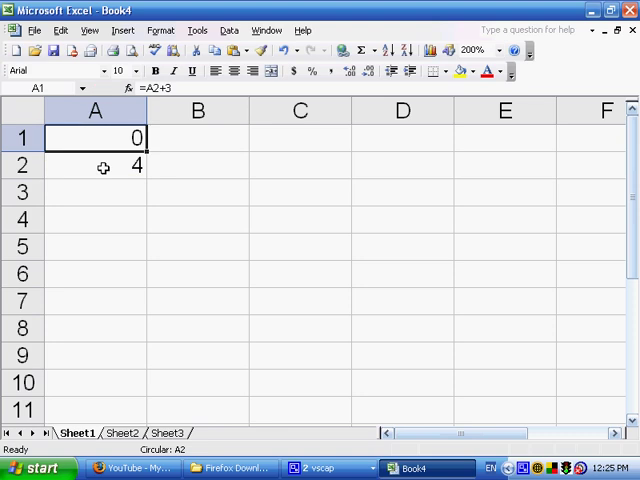
pyautogui.click(96, 164)
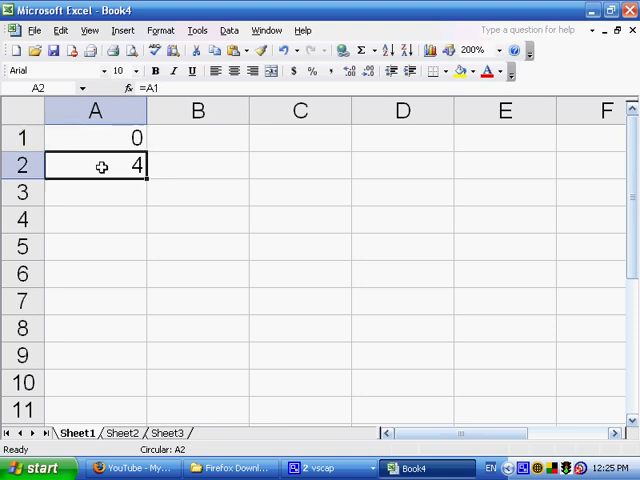
pyautogui.moveTo(100, 176)
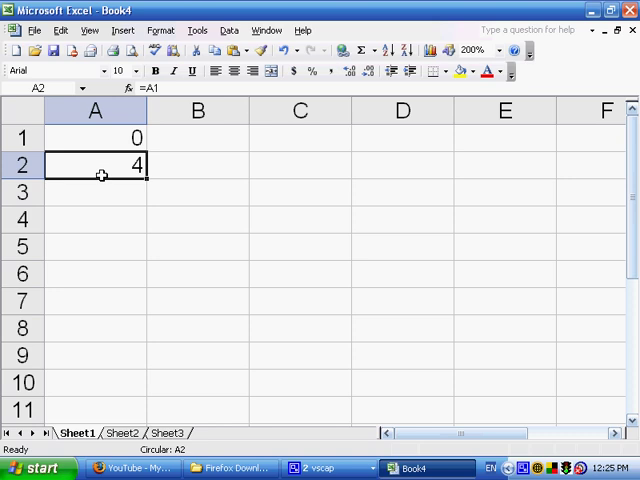
pyautogui.moveTo(96, 164)
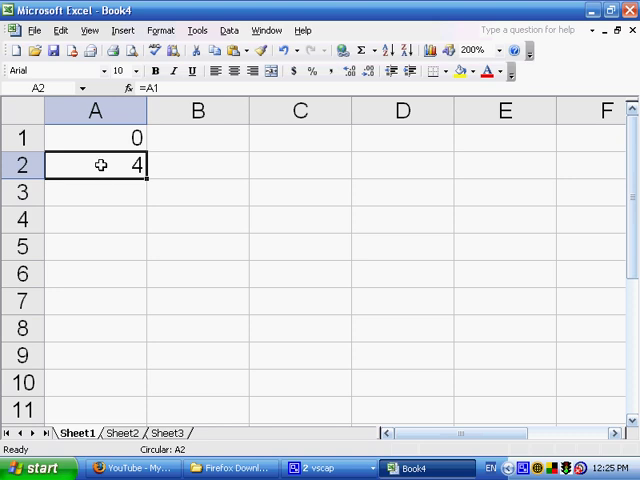
pyautogui.moveTo(82, 164)
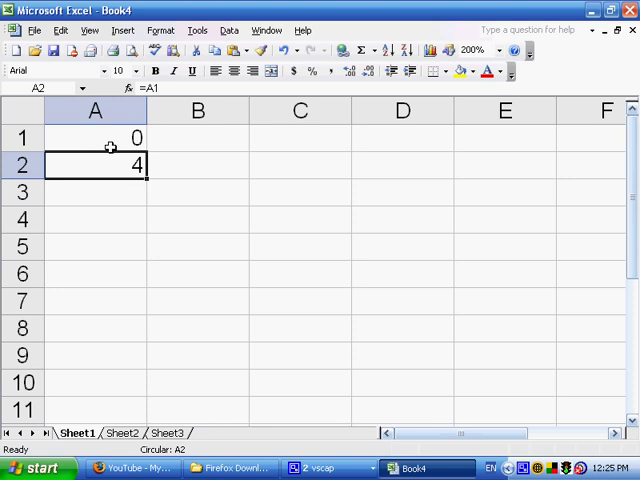
pyautogui.moveTo(118, 188)
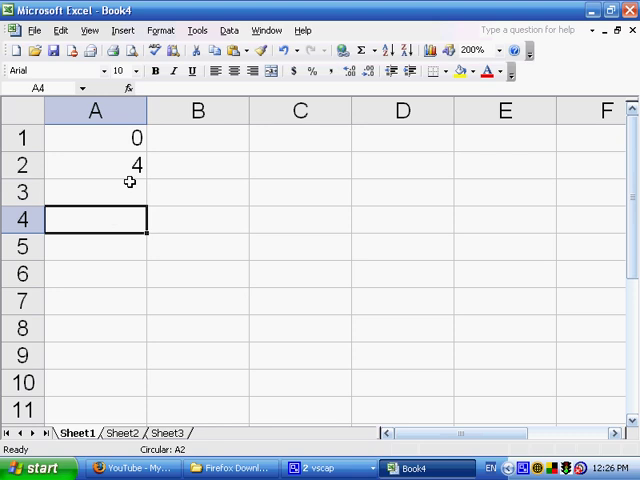
# Enter the self-referencing formula =A4+1 in A4, which displays 0.
pyautogui.write('=A$')
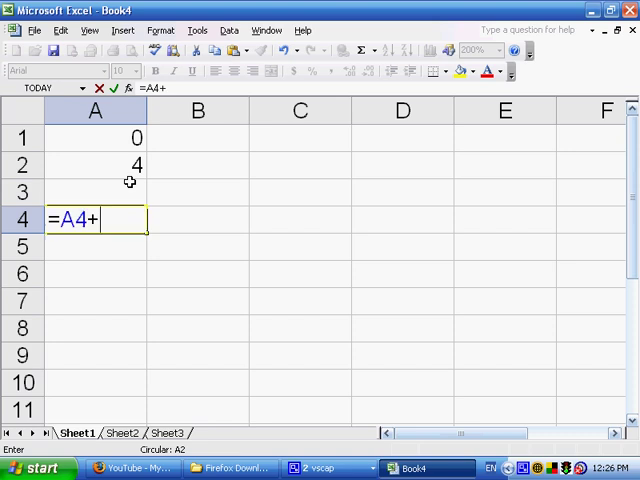
pyautogui.write('1')
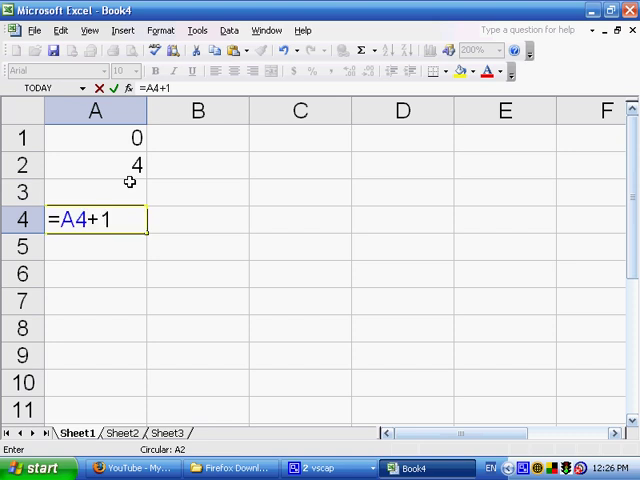
pyautogui.press('Enter')
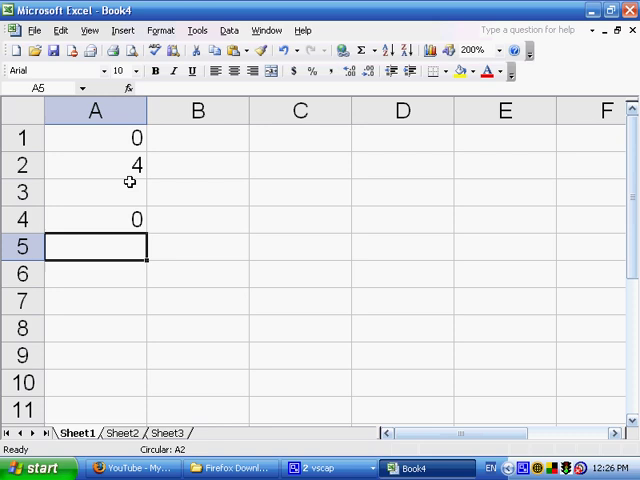
pyautogui.click(96, 220)
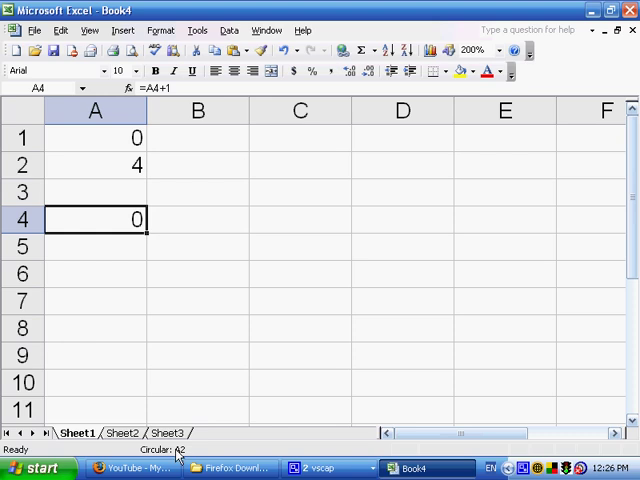
pyautogui.moveTo(180, 452)
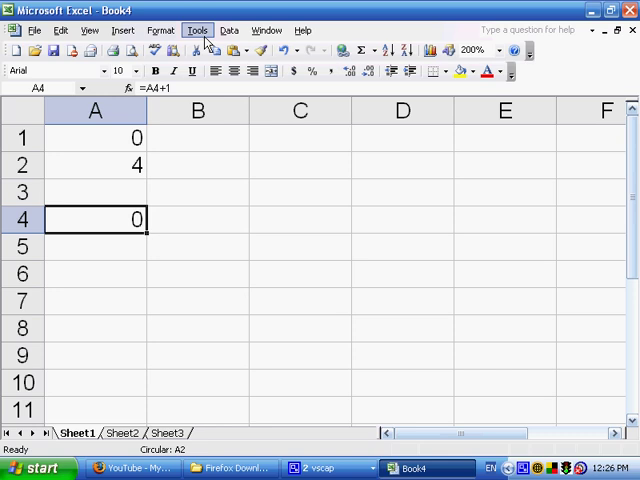
pyautogui.moveTo(198, 34)
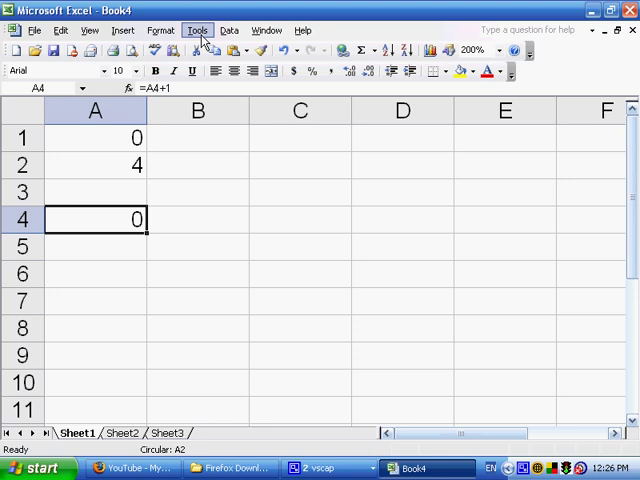
# In Tools > Options Calculation, enable Iteration with maximum 1 and choose Manual calculation.
pyautogui.click(192, 28)
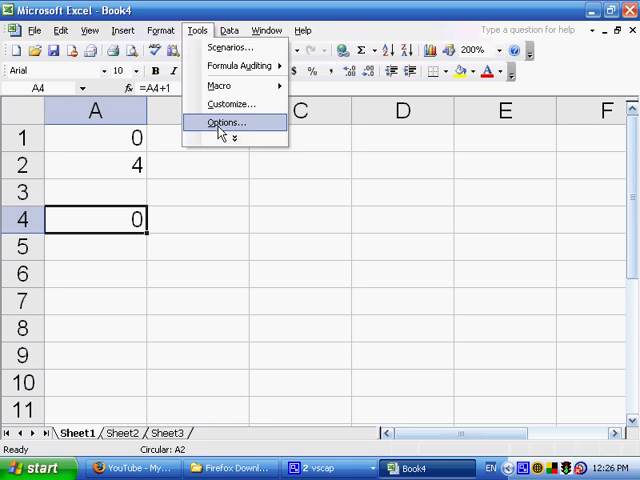
pyautogui.click(224, 122)
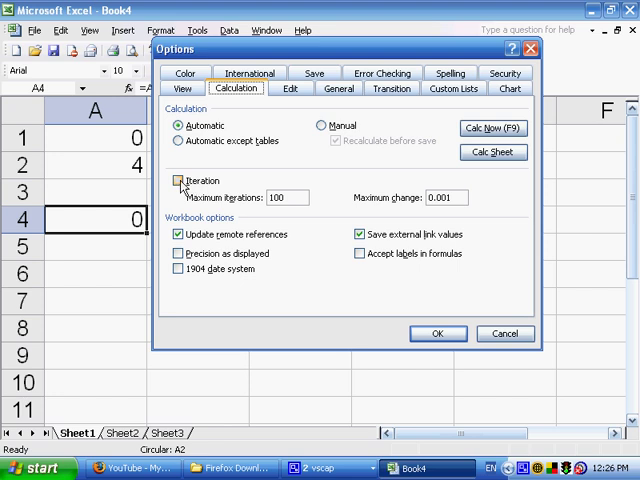
pyautogui.click(180, 180)
pyautogui.write('1')
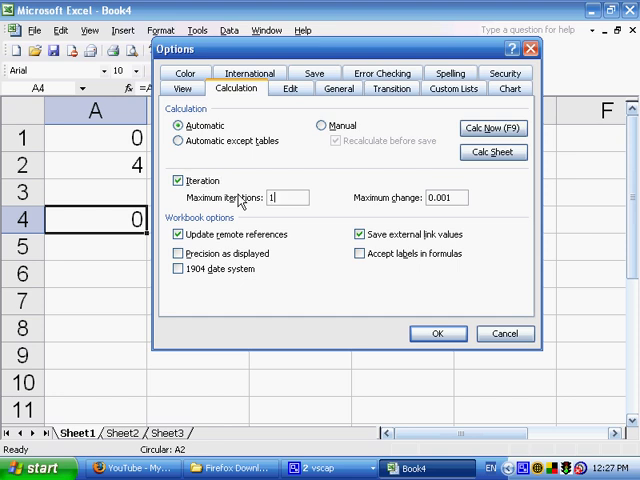
pyautogui.moveTo(224, 204)
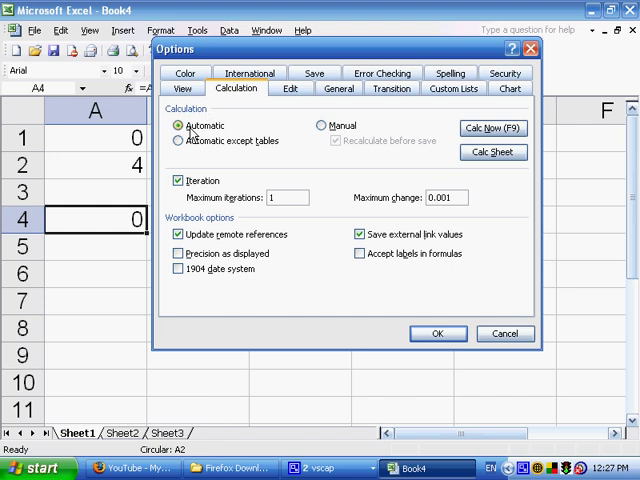
pyautogui.moveTo(304, 128)
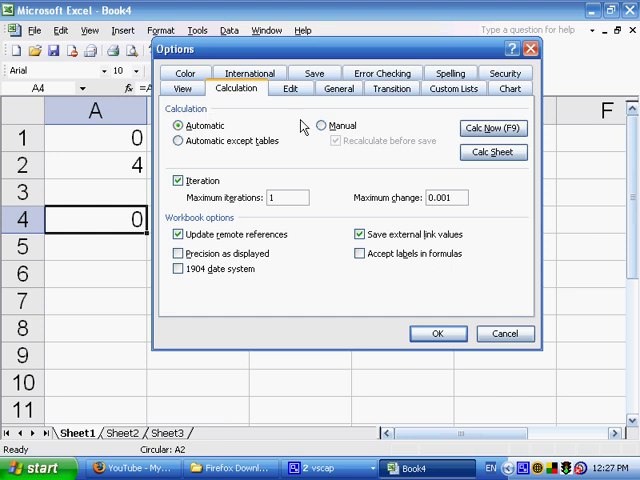
pyautogui.click(322, 126)
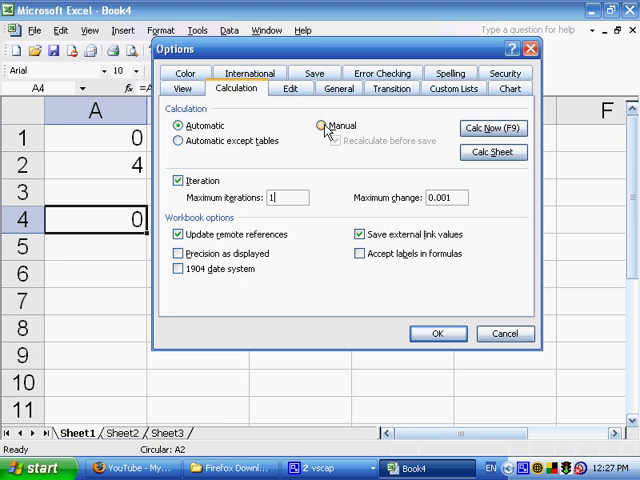
pyautogui.click(322, 126)
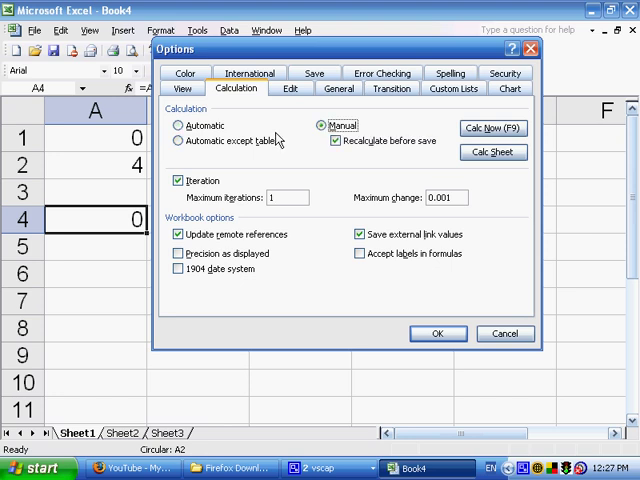
pyautogui.moveTo(490, 128)
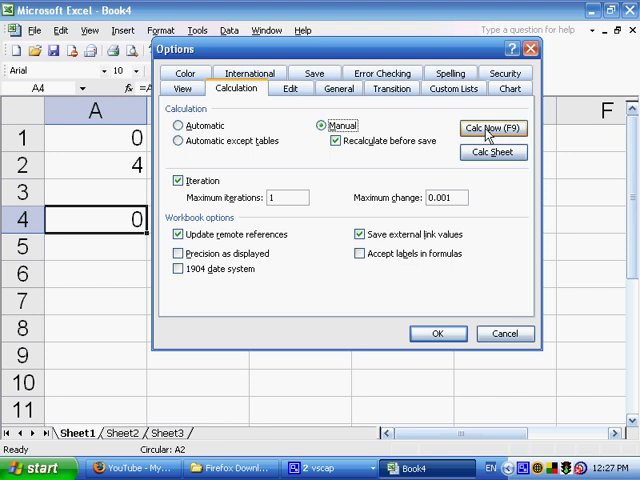
pyautogui.moveTo(504, 152)
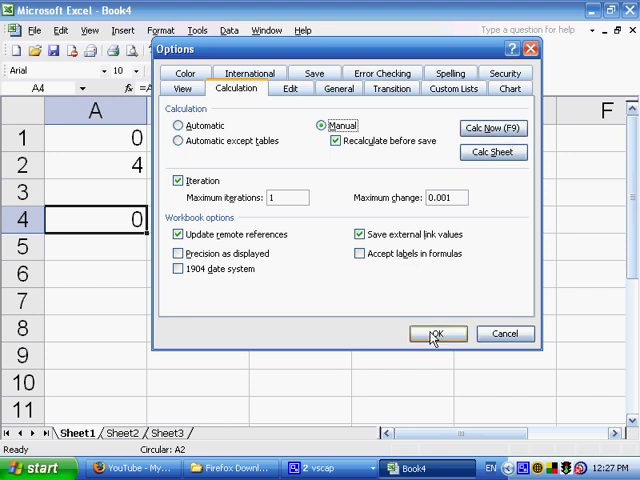
# Confirm the calculation settings and clear the contents of A1:A4.
pyautogui.click(436, 332)
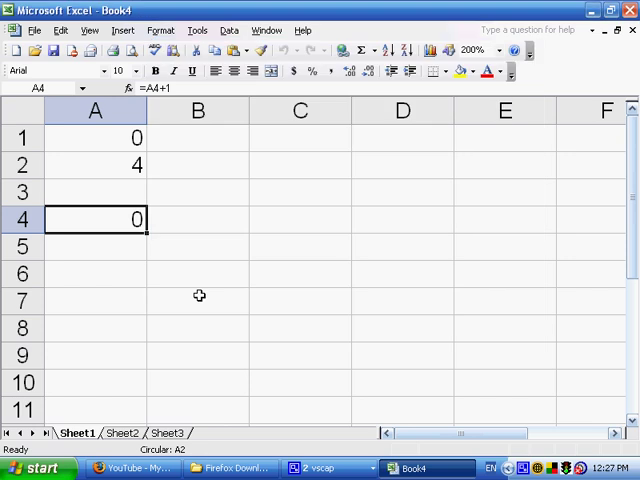
pyautogui.moveTo(110, 136)
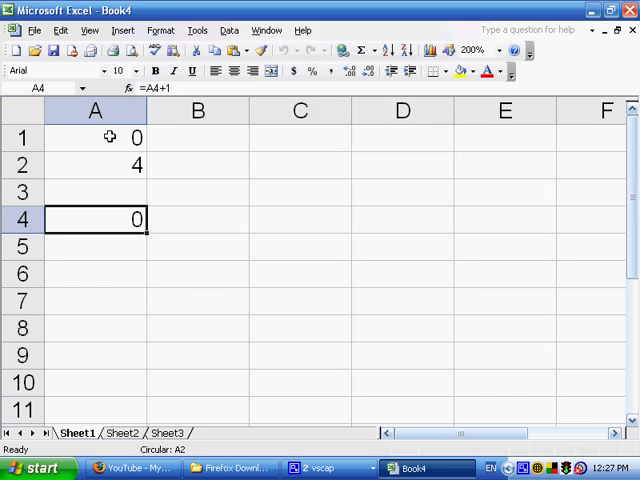
pyautogui.moveTo(96, 136); pyautogui.dragTo(96, 220)
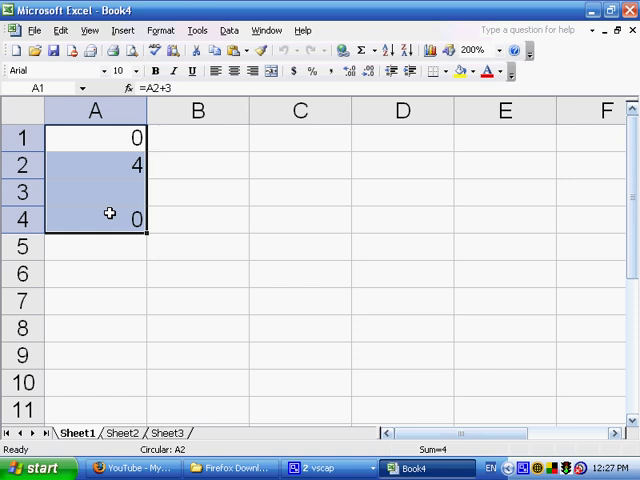
pyautogui.press('Delete')
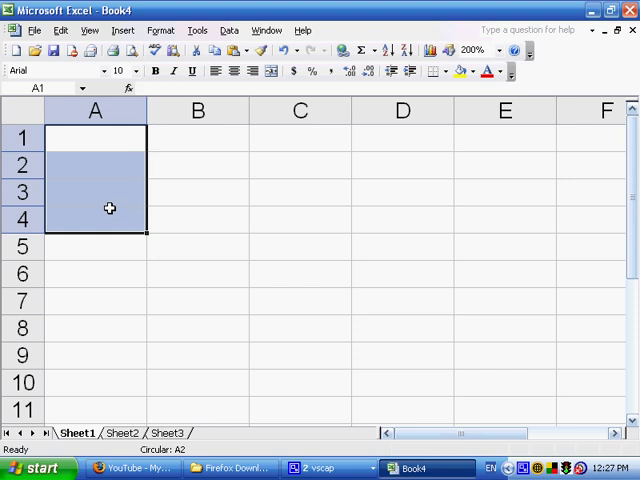